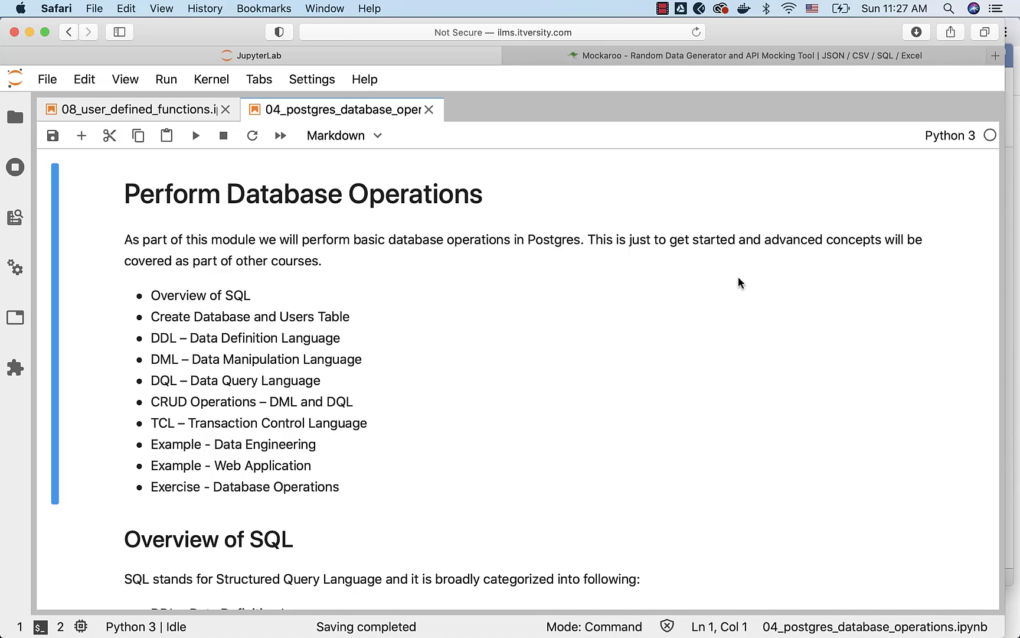
{"action": "mouse_move", "coordinate": [351, 296]}
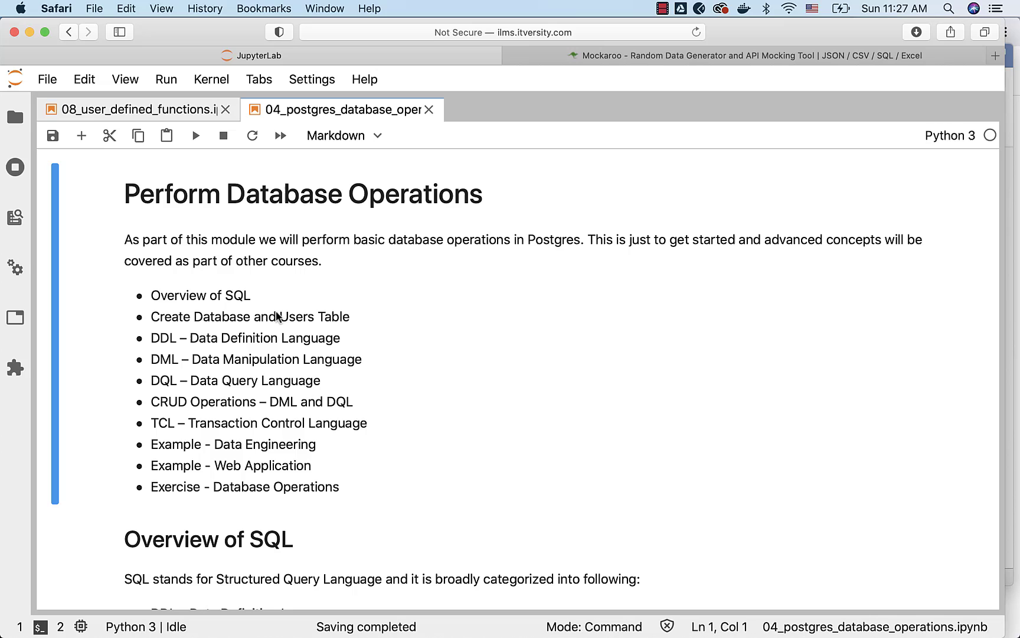
{"action": "mouse_move", "coordinate": [237, 346]}
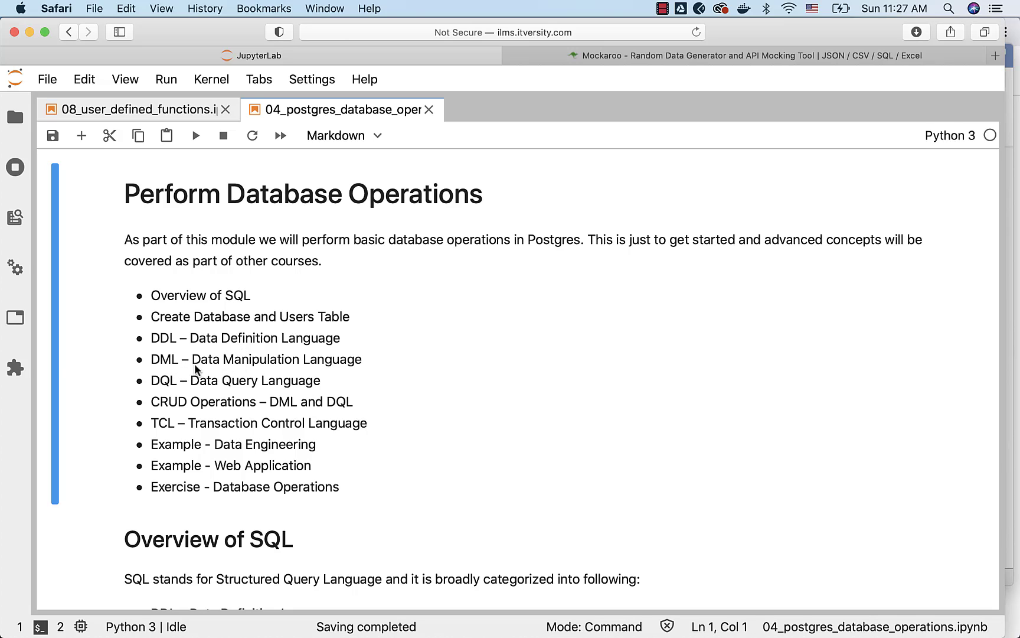
{"action": "mouse_move", "coordinate": [203, 395]}
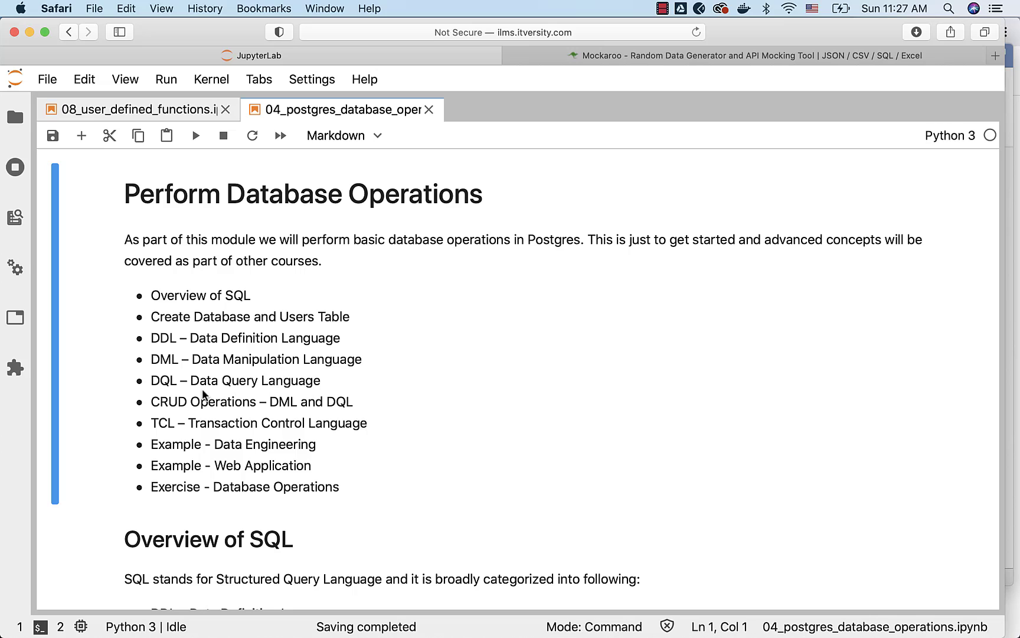
{"action": "mouse_move", "coordinate": [260, 398]}
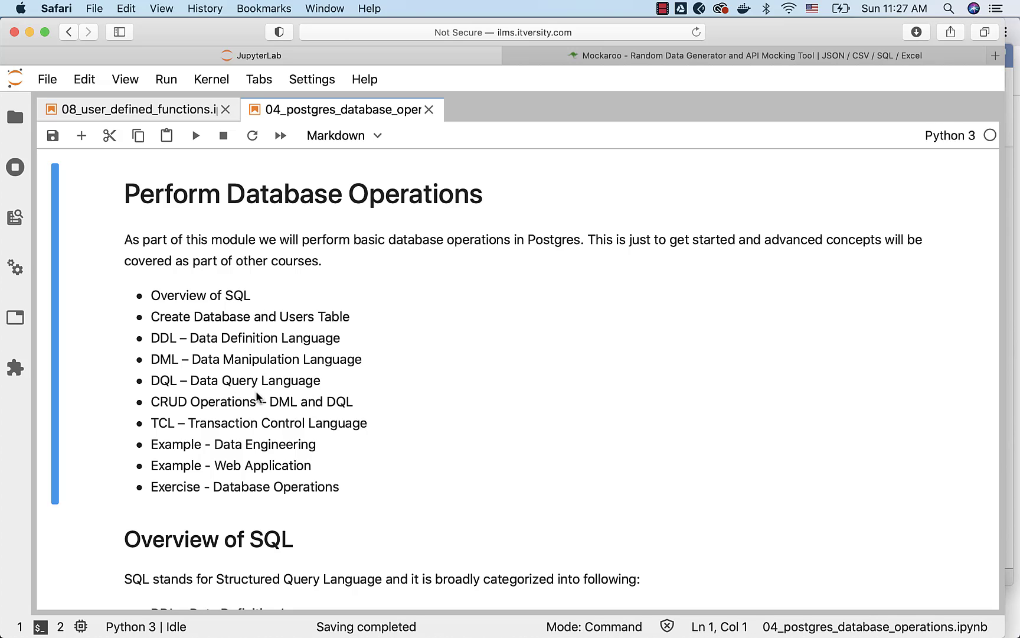
{"action": "mouse_move", "coordinate": [256, 407]}
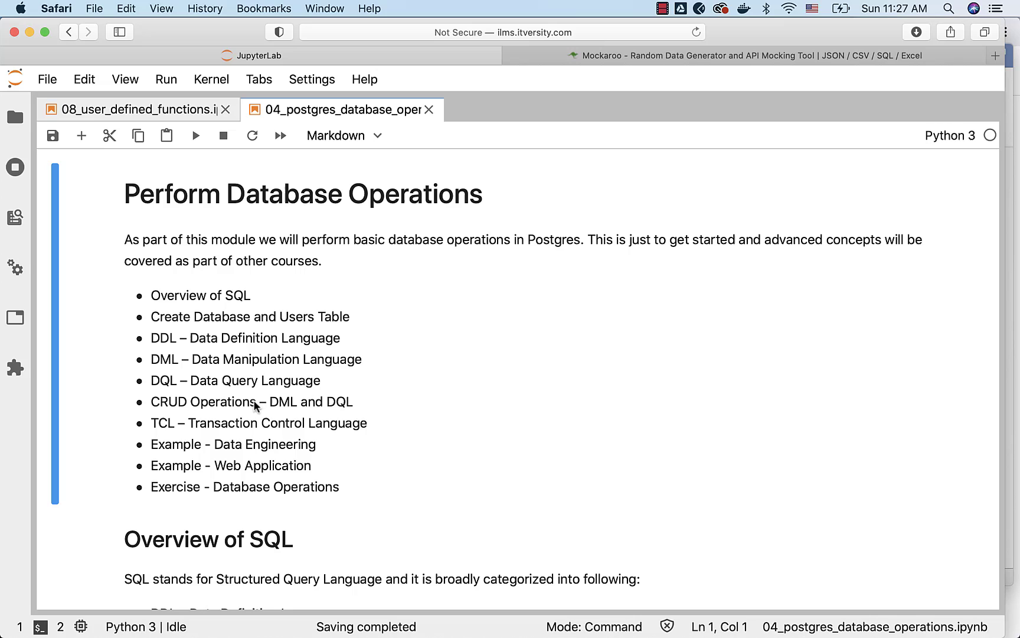
{"action": "mouse_move", "coordinate": [202, 411]}
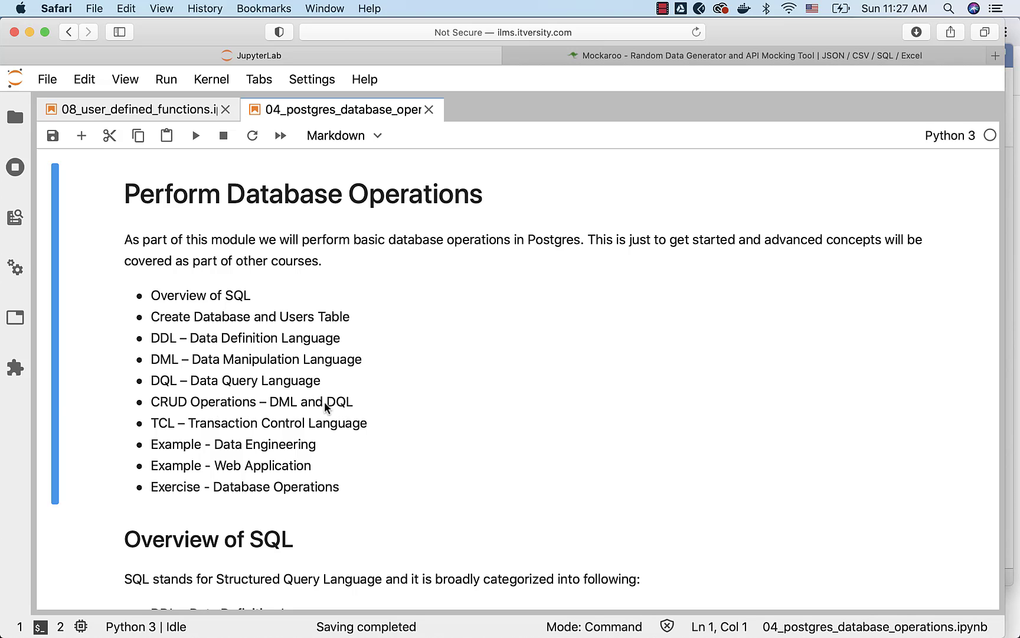
{"action": "mouse_move", "coordinate": [207, 434]}
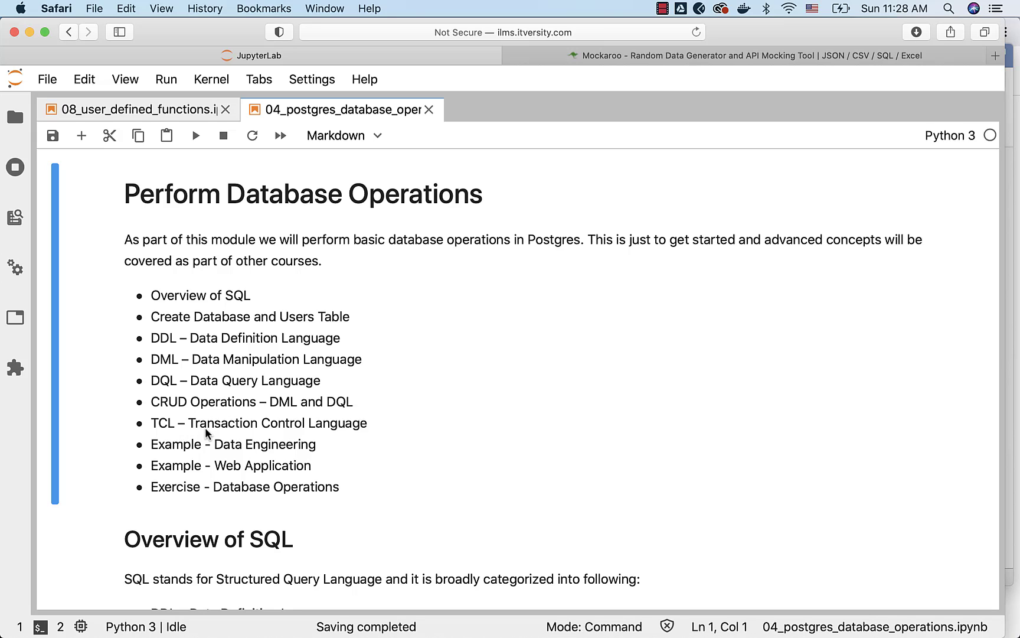